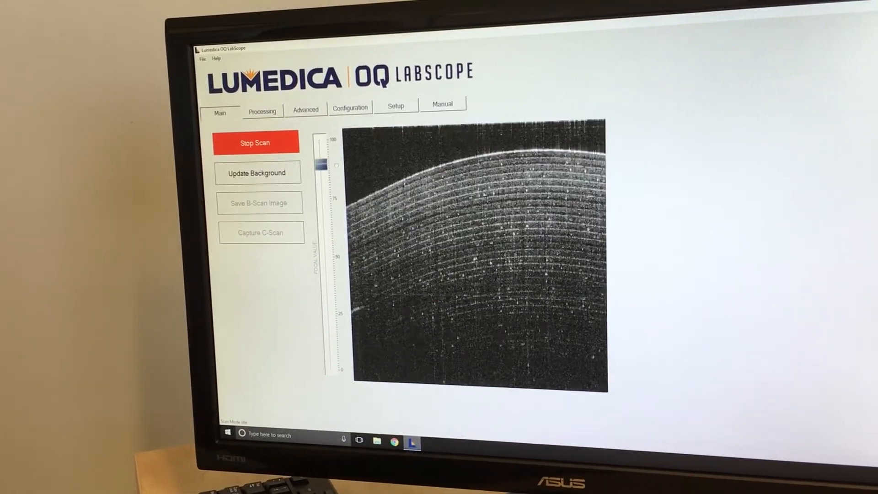
# Step: Show the Processing view with the single B-scan beside the empty averaged B-scan
pyautogui.click(254, 143)
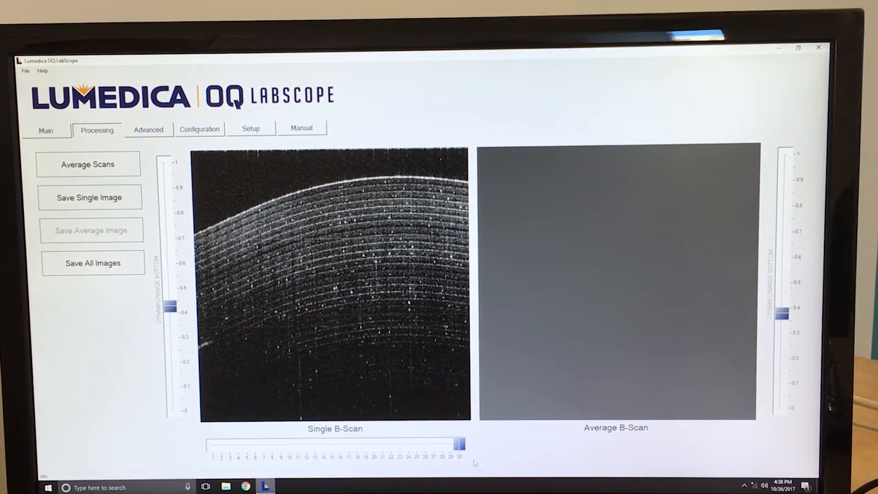
# Step: Average the B-scans into one image, then move on to the Advanced imaging options
pyautogui.click(88, 163)
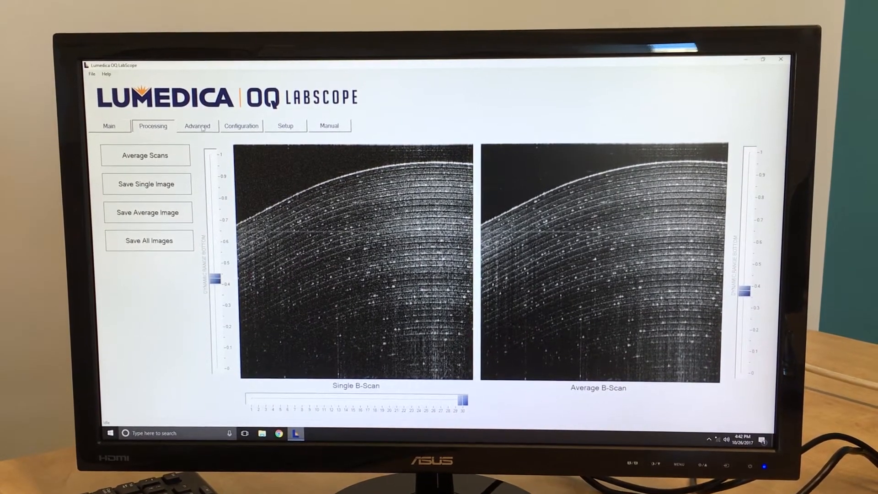
pyautogui.click(197, 126)
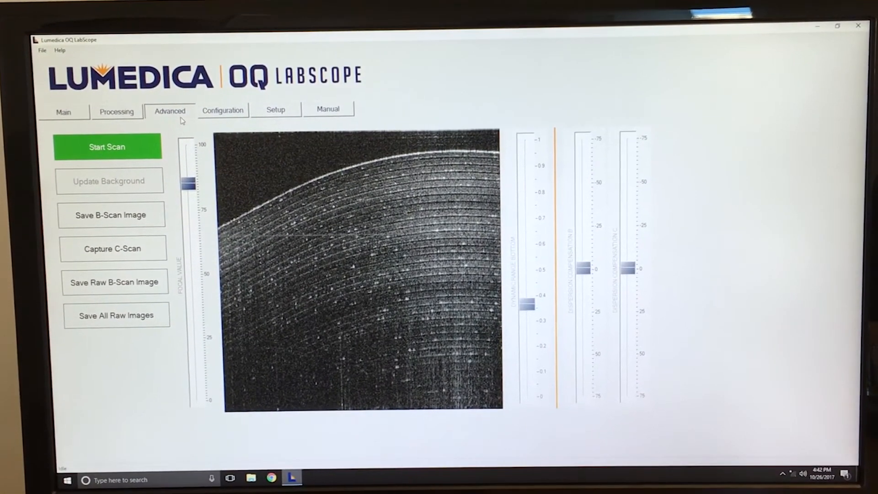
# Step: Show the Configuration settings: vertical direction, full scan width, 32 B-scans per C-scan
pyautogui.click(220, 109)
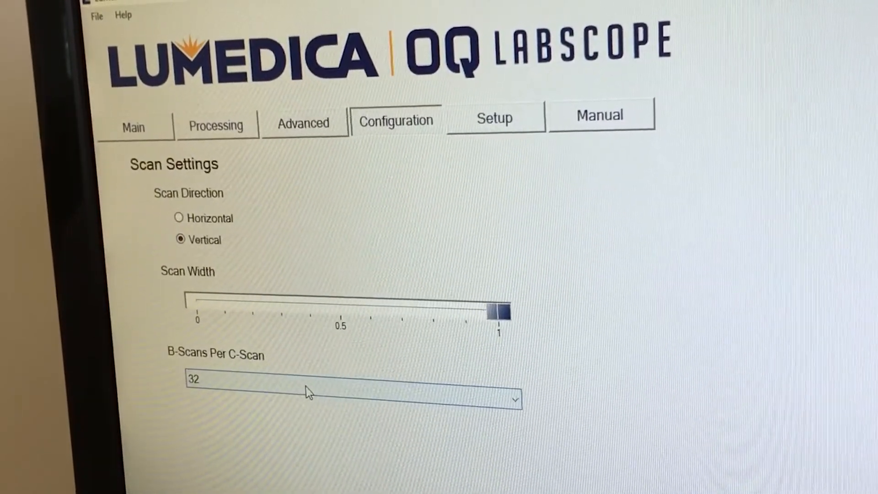
# Step: View the Setup spectrum curve and sensor gain, then the Manual mirror X/Y and focus-lens controls
pyautogui.click(353, 386)
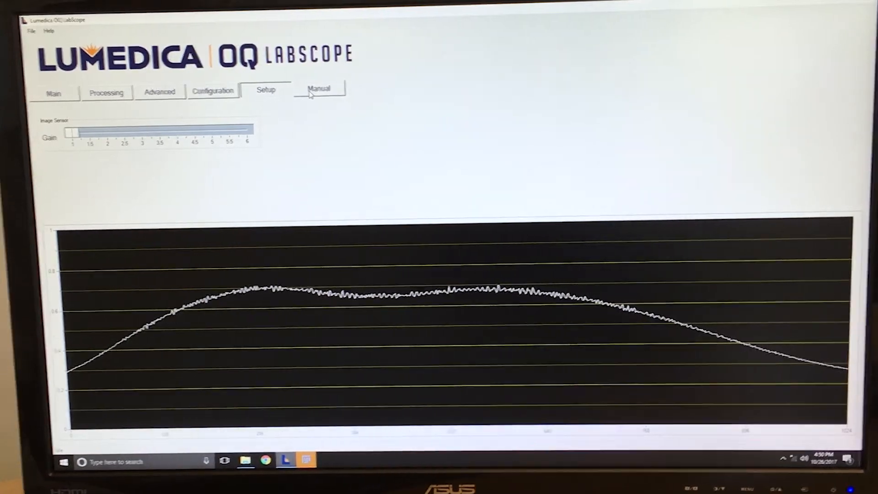
pyautogui.click(318, 87)
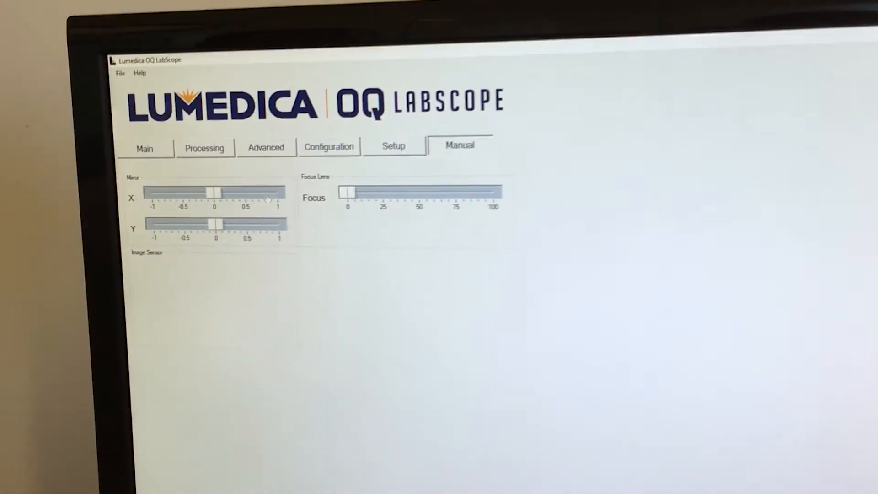